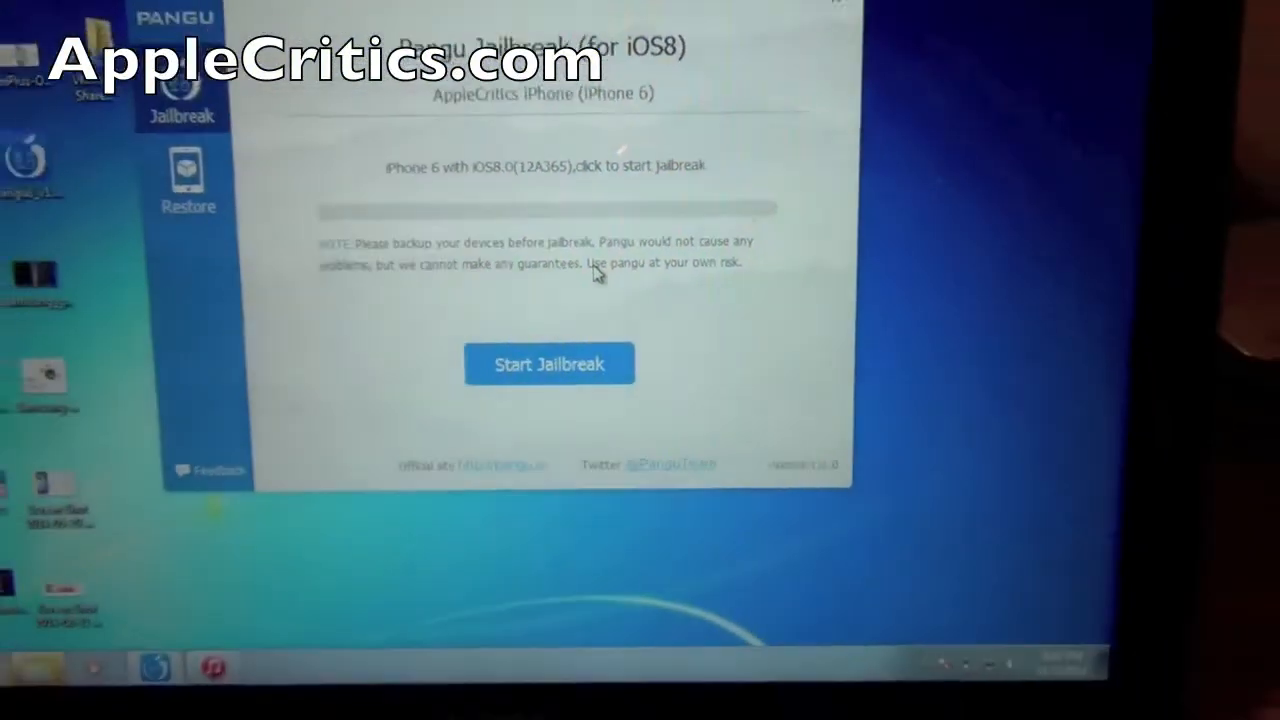
# Step: Start the jailbreak on the connected iPhone 6 running iOS 8.0
pyautogui.click(549, 363)
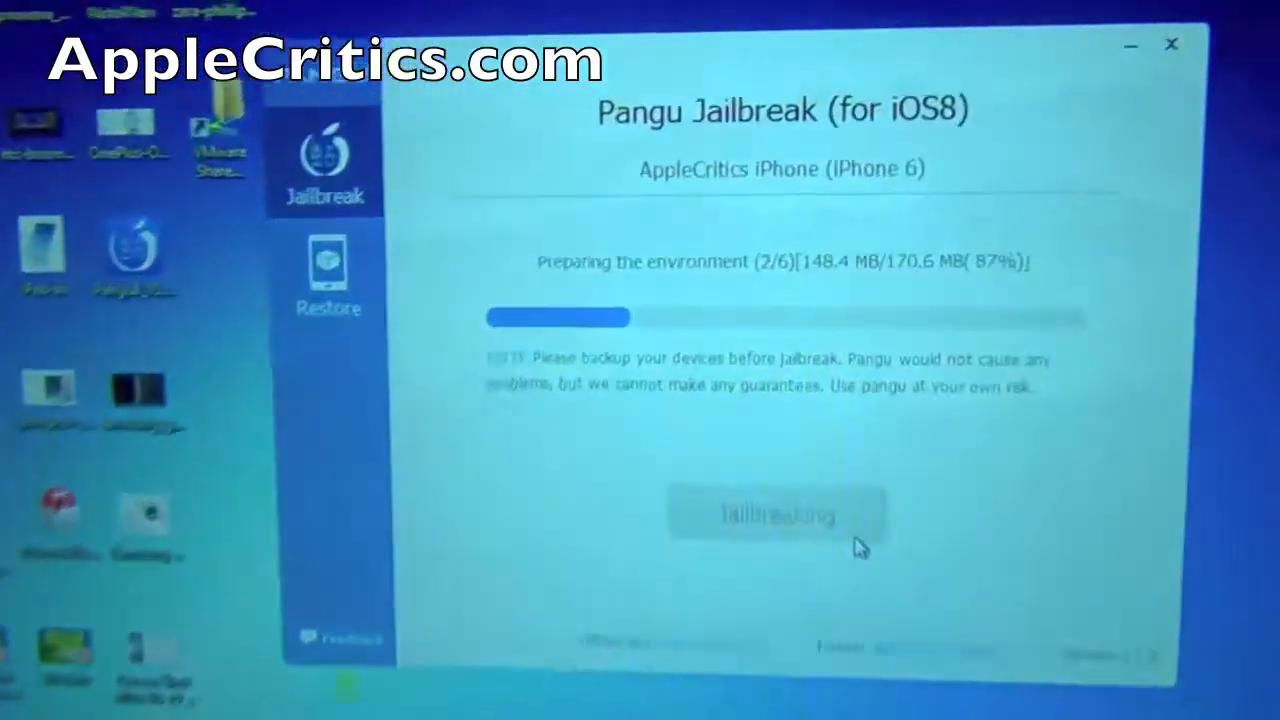